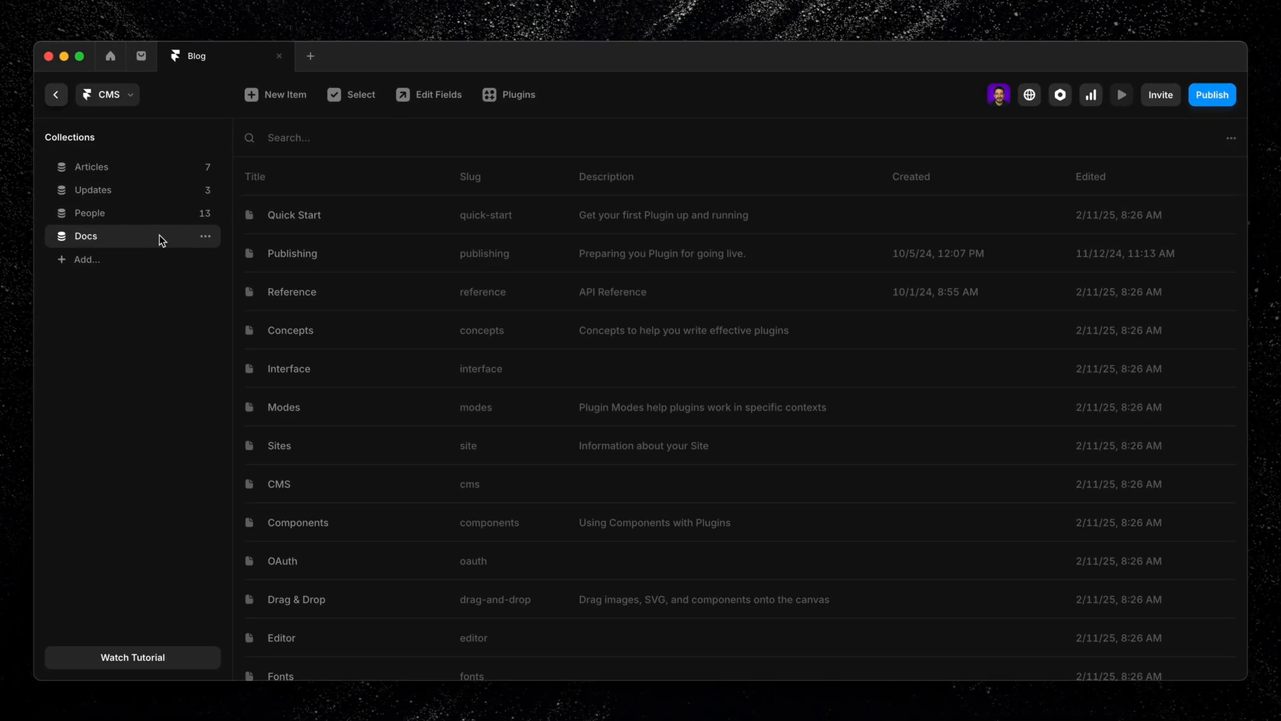
Enter 'Using Component' in the Components doc, then leave the CMS view for the Home page canvas.
left_click(298, 522)
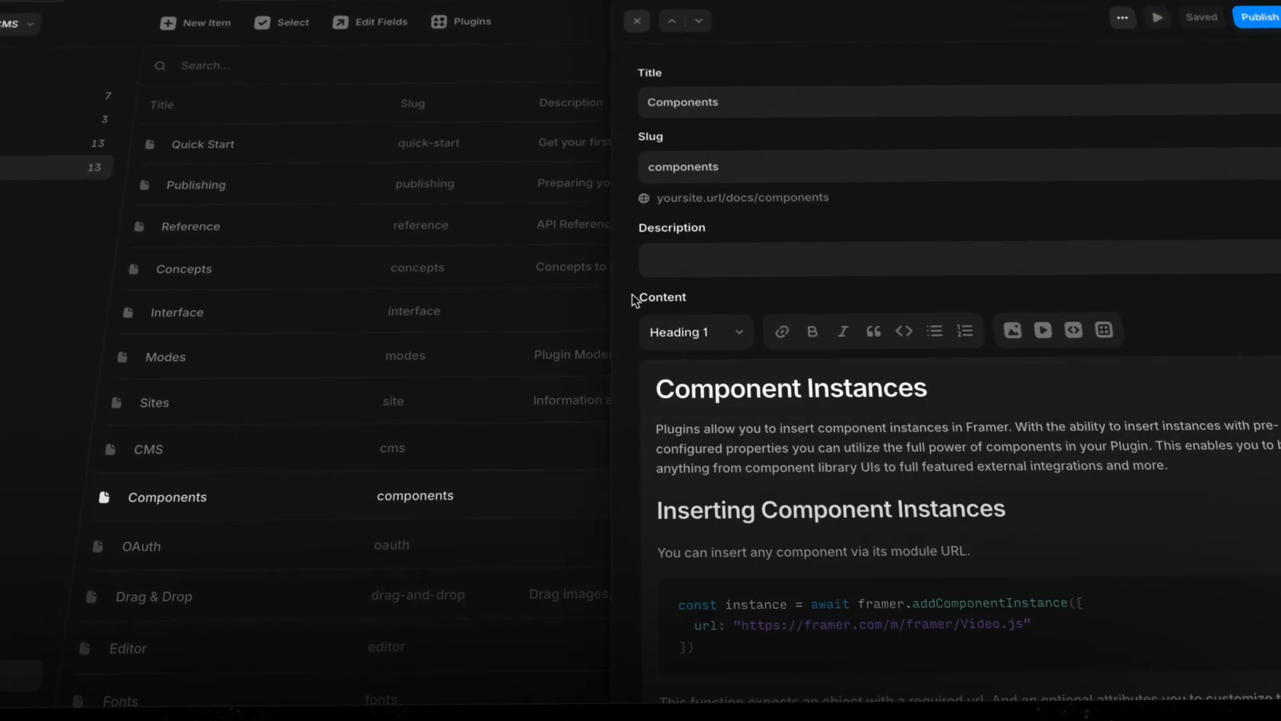
type("Using Component")
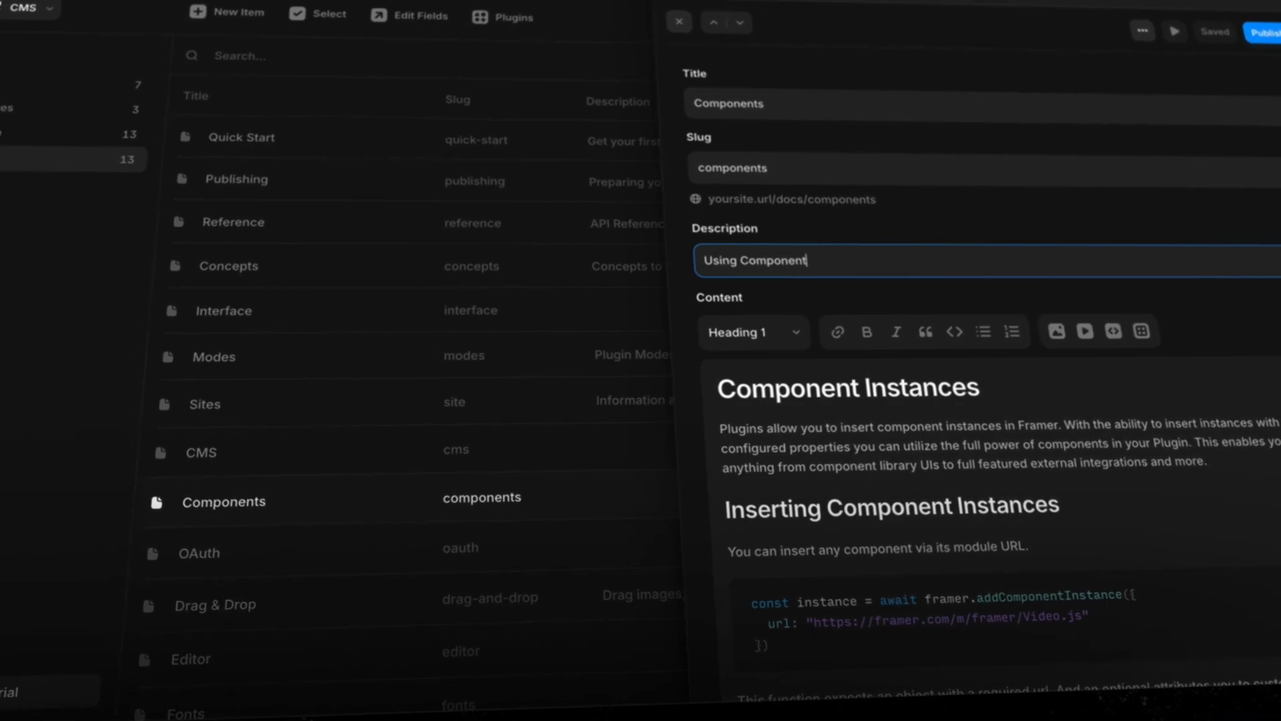
left_click(679, 23)
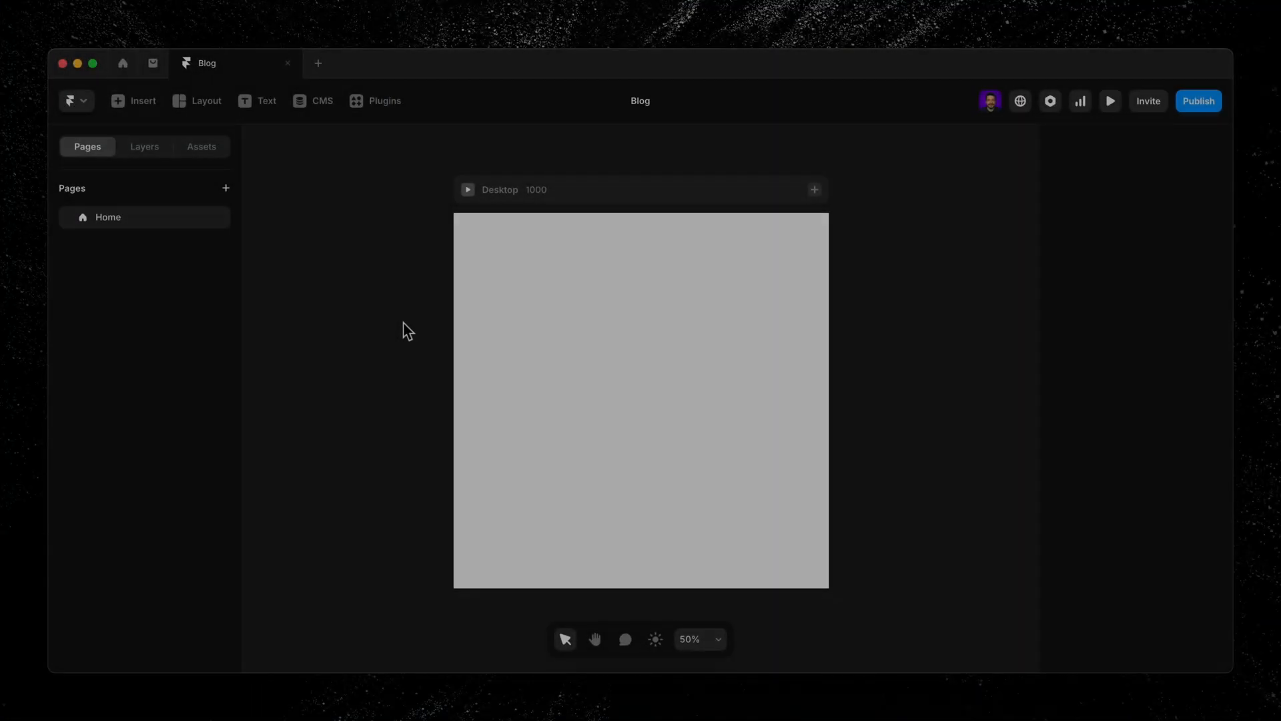
Show the project's CMS Collections panel, currently empty.
left_click(322, 100)
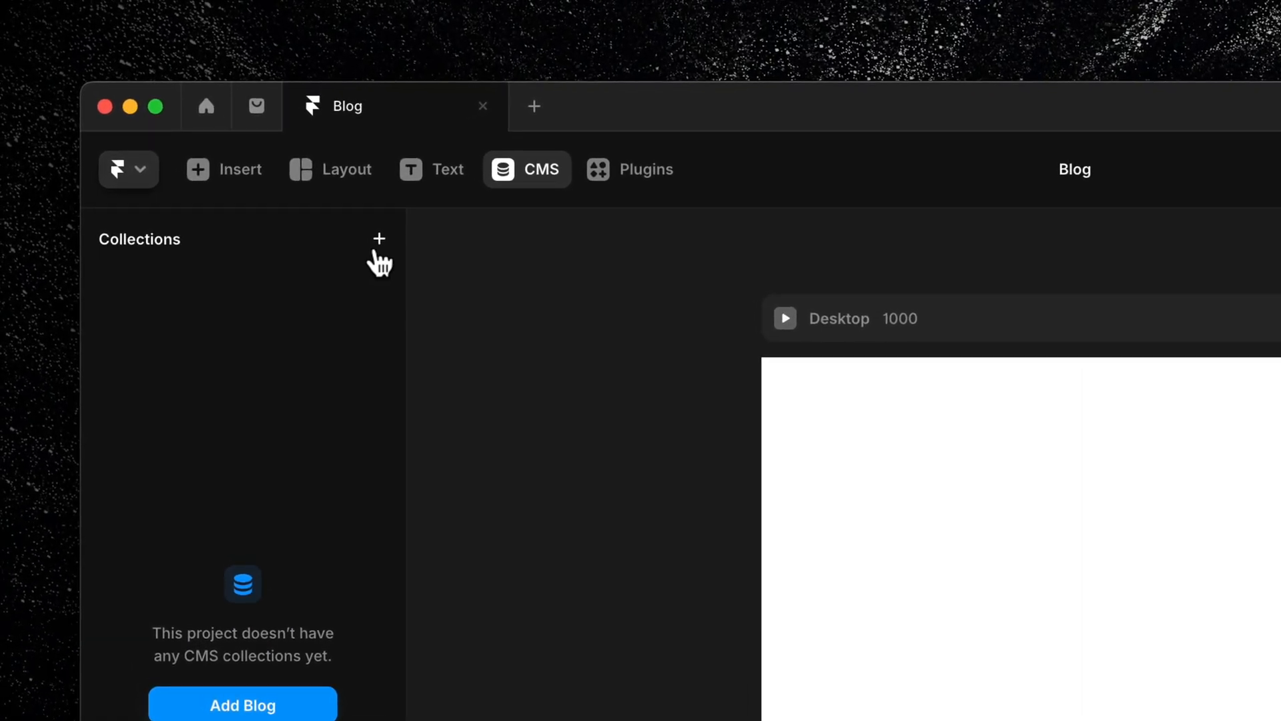
Create a CMS collection named 'Articles' and show its Title, Slug and Content fields.
left_click(377, 239)
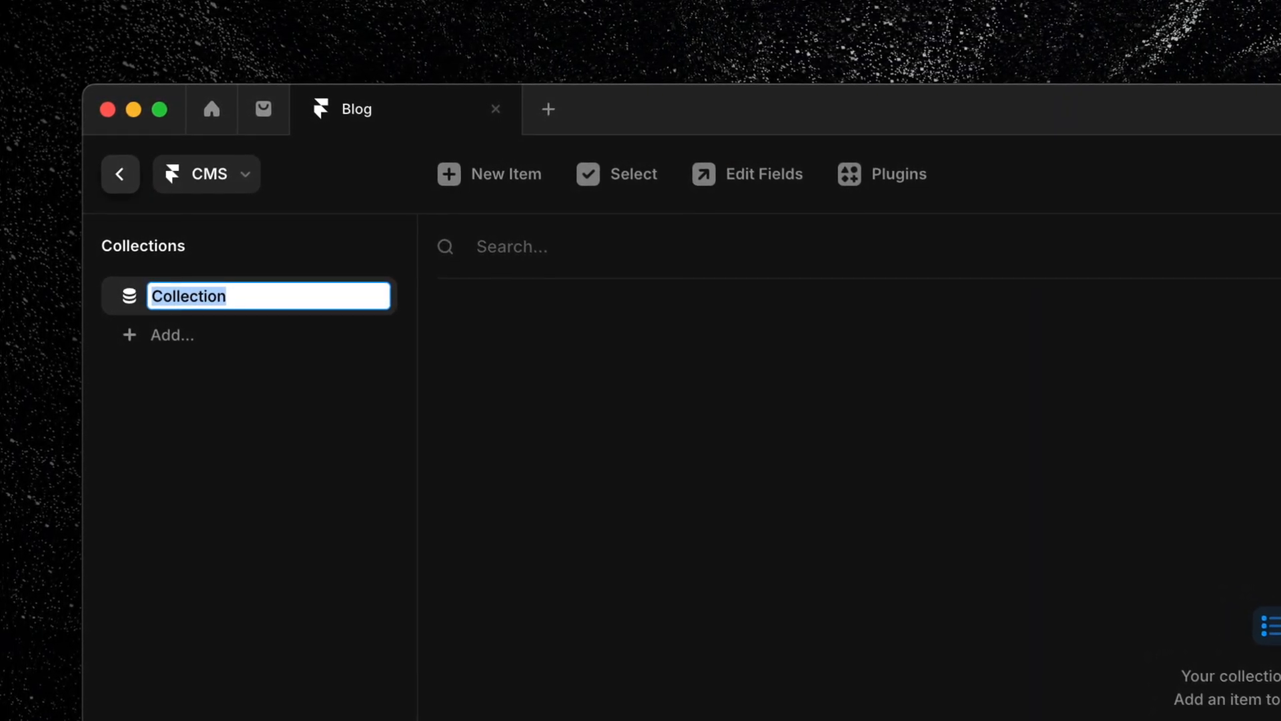
type("Articles")
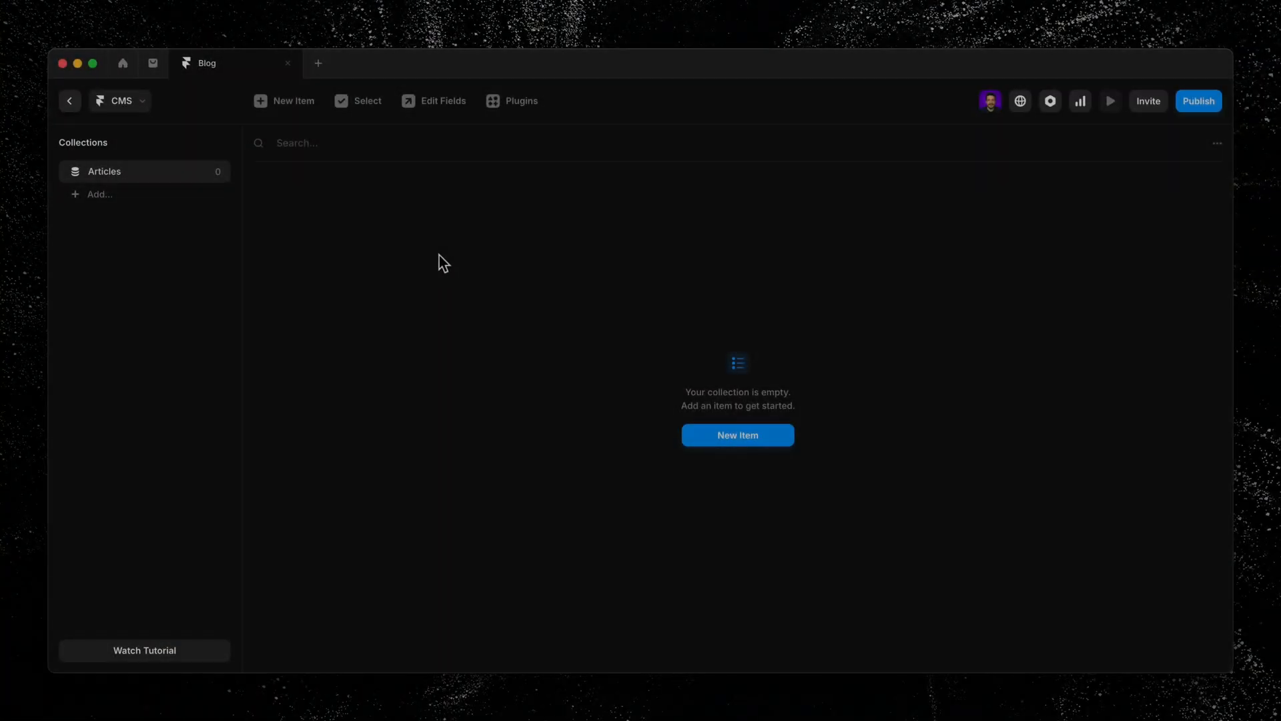
left_click(442, 100)
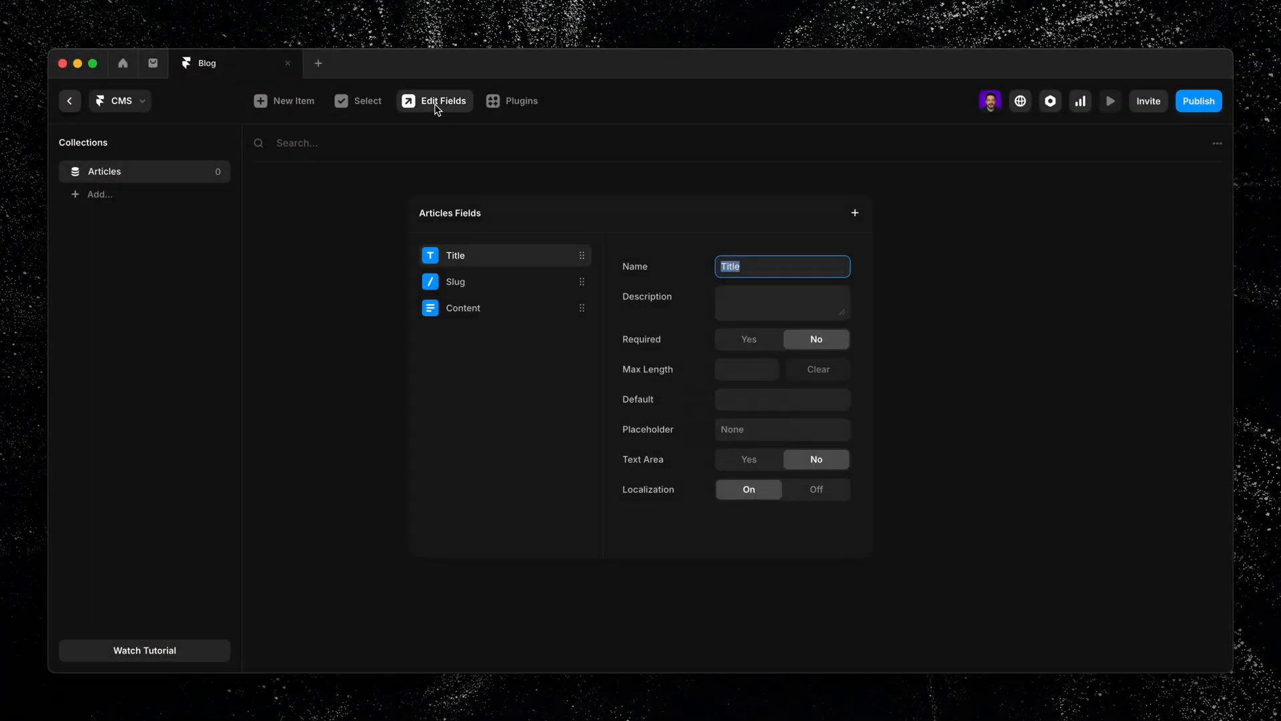